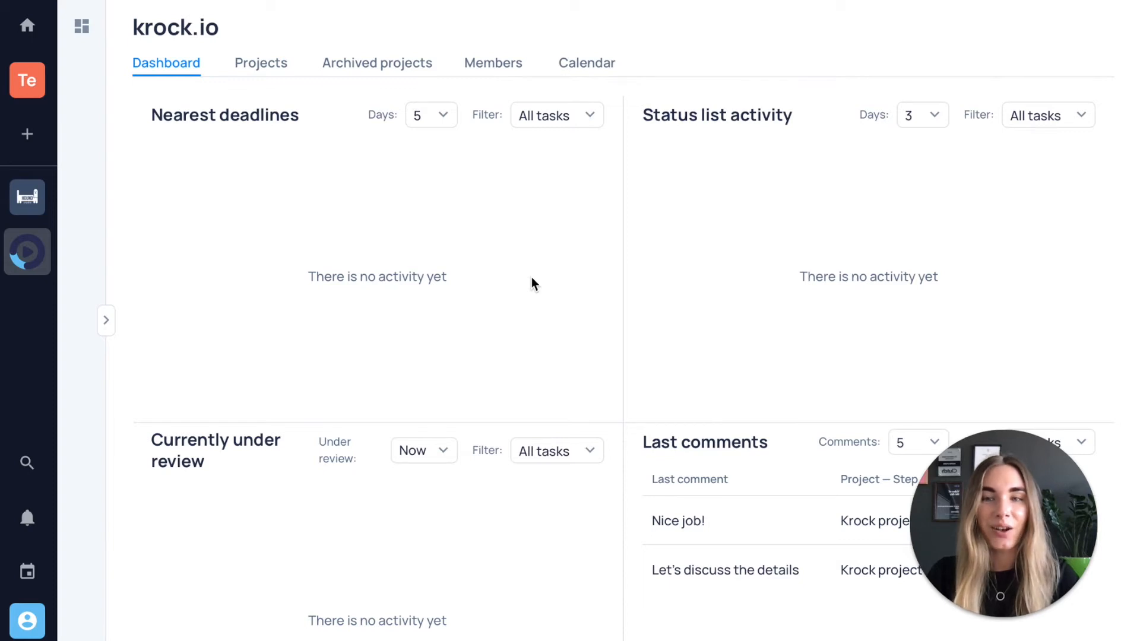
# Go to the workspace's Projects section, which shows no projects yet.
pyautogui.click(260, 63)
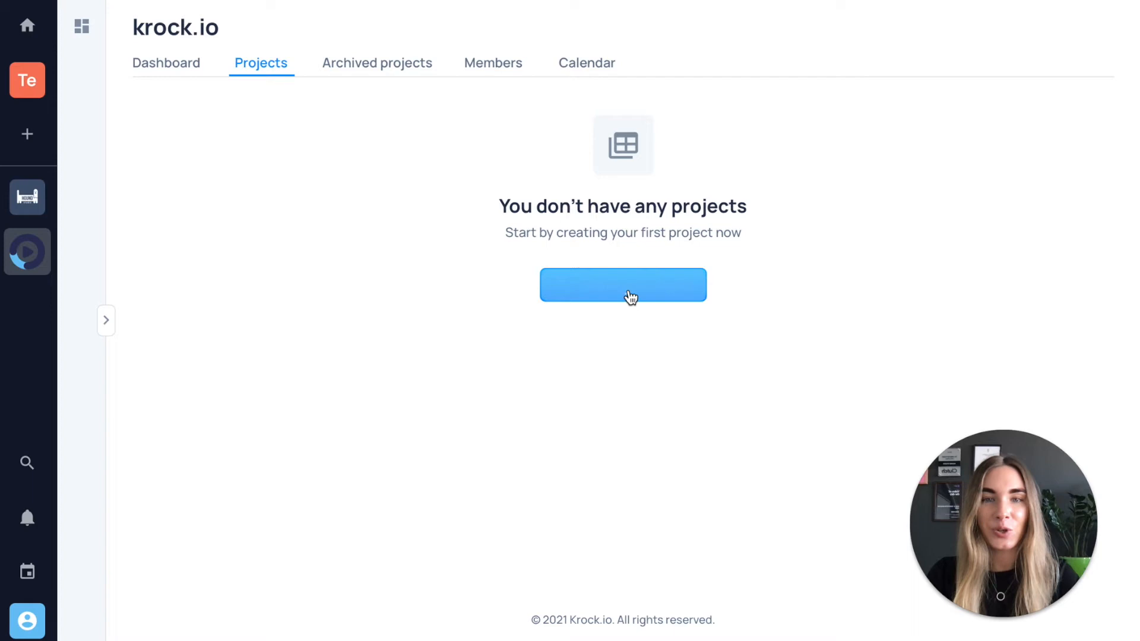
# Start a new project with the member-invite and steps-template options expanded.
pyautogui.click(622, 283)
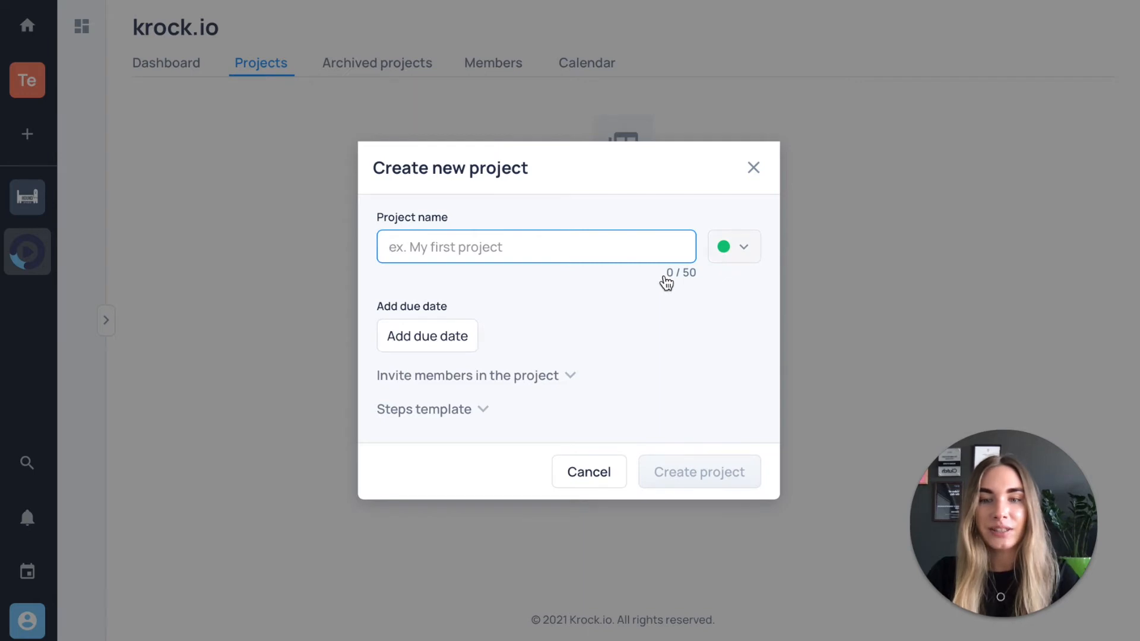
pyautogui.click(468, 375)
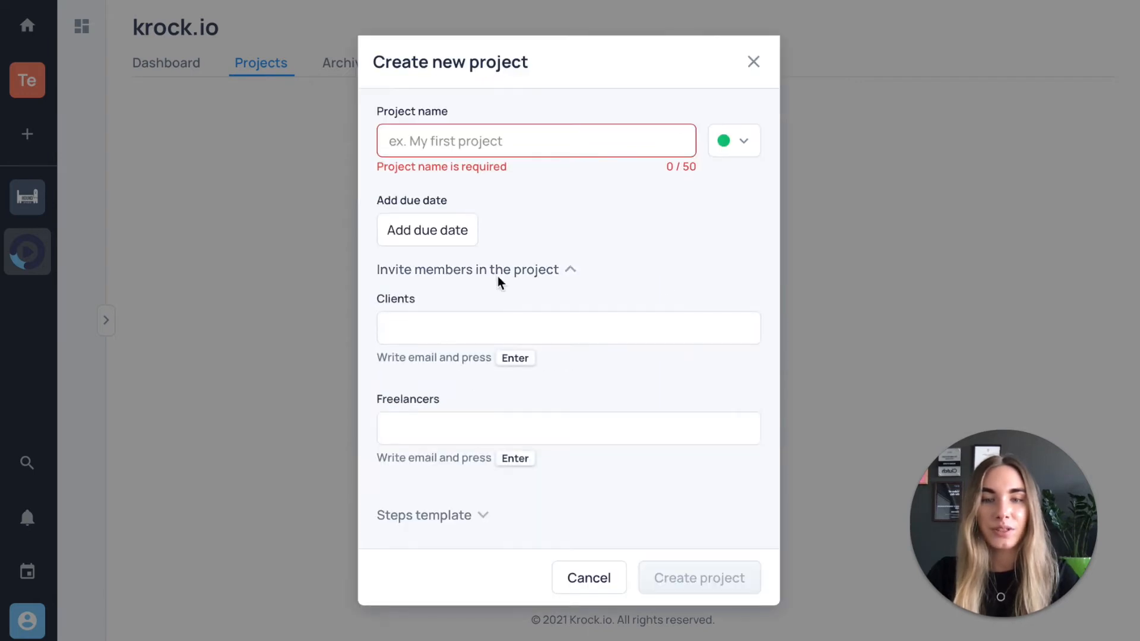
pyautogui.click(424, 514)
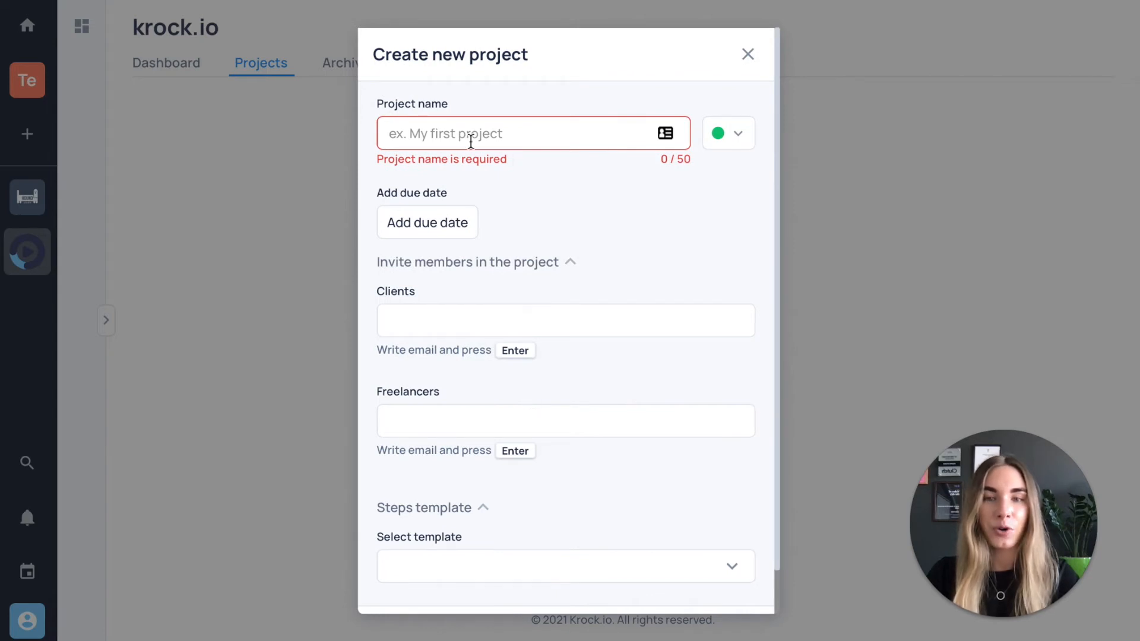
# Create a project named 'Krock' so it appears in the Projects list.
pyautogui.write('Krock')
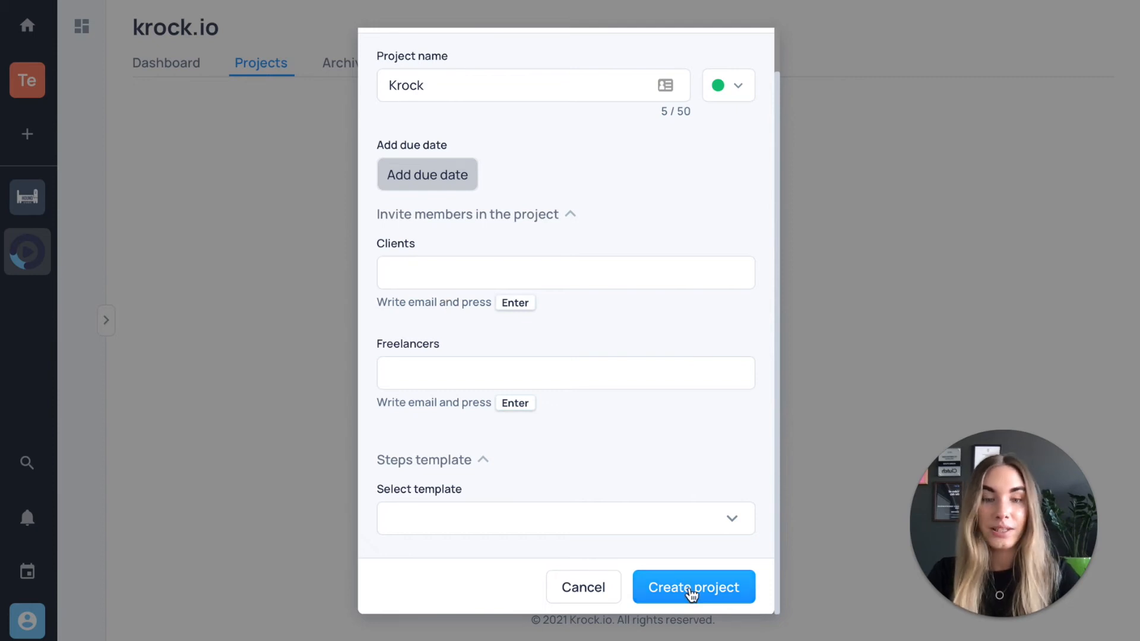
pyautogui.click(692, 586)
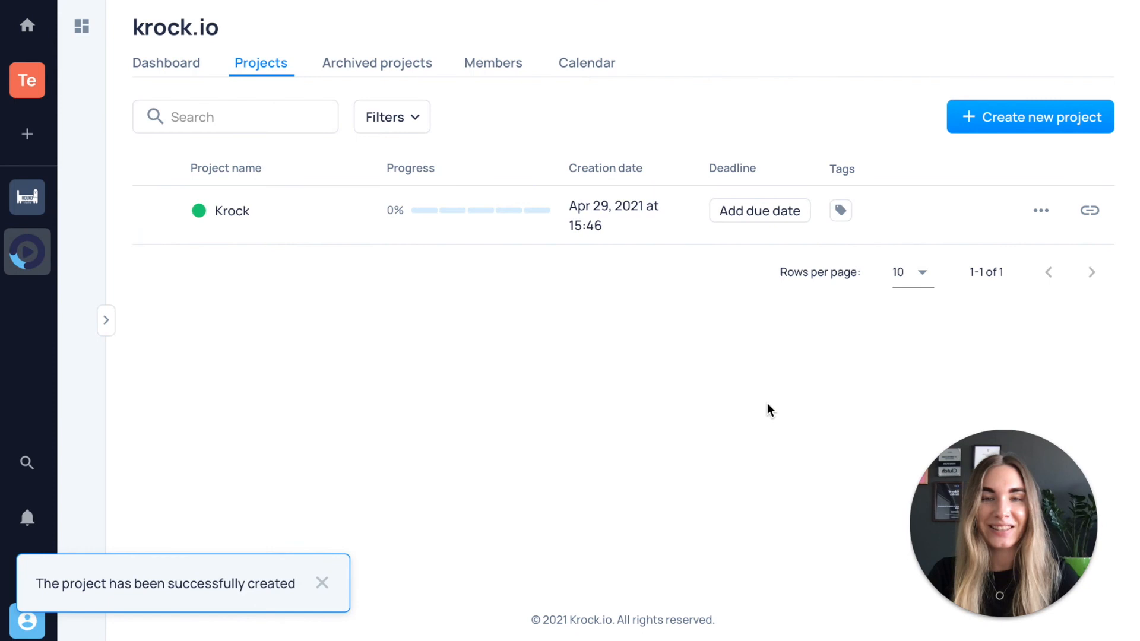